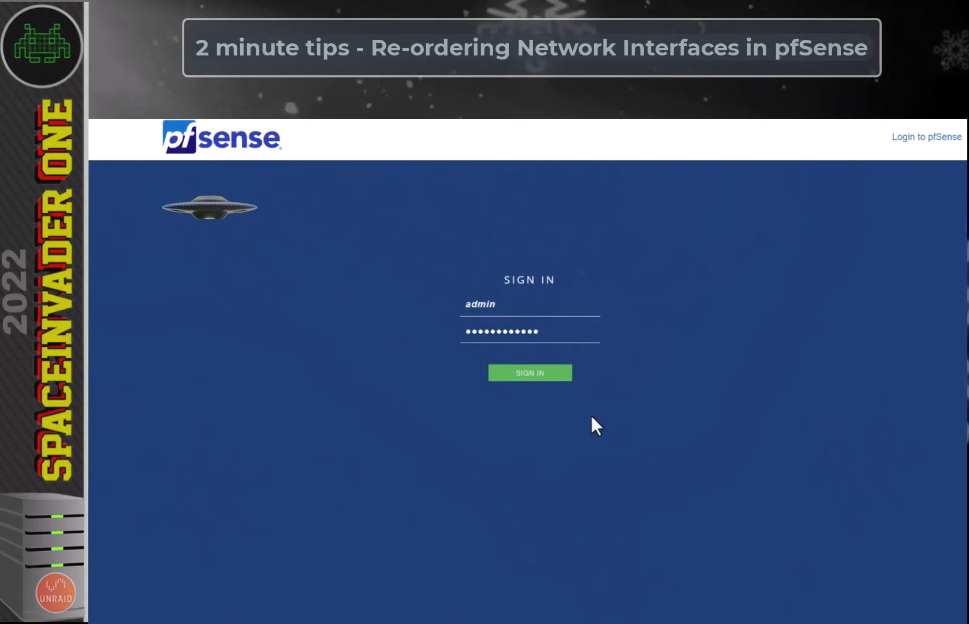
# Step: Sign in and move the OpenVPN widget below the Dynamic DNS Status widget
pyautogui.click(529, 372)
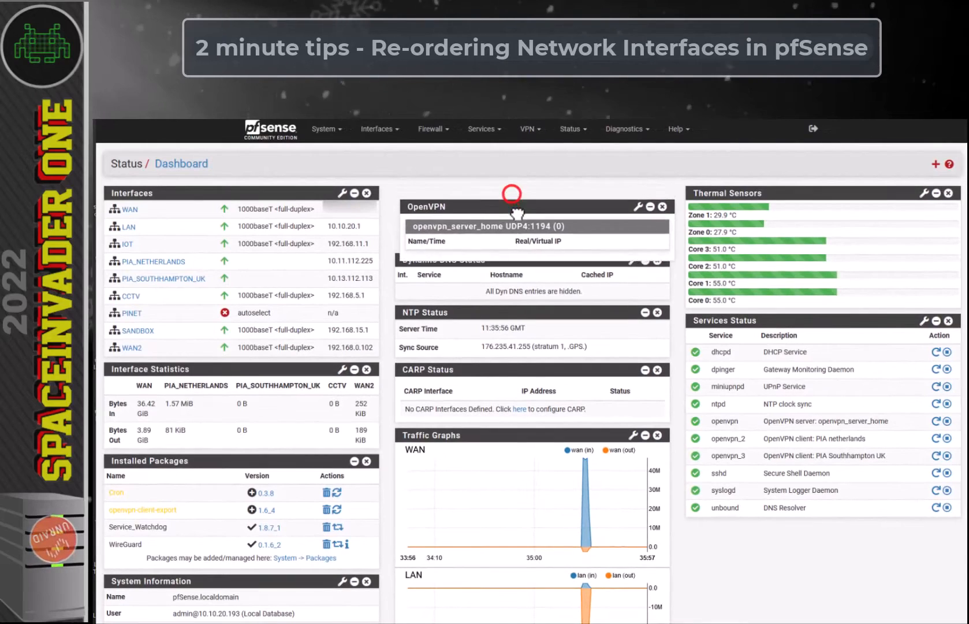
pyautogui.moveTo(512, 210); pyautogui.dragTo(512, 303)
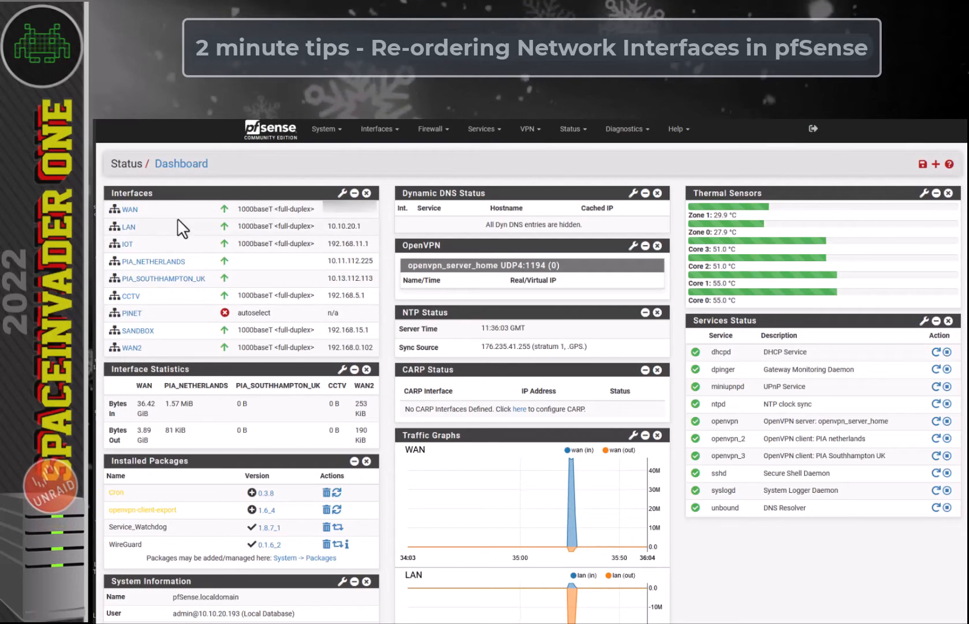
pyautogui.moveTo(168, 222)
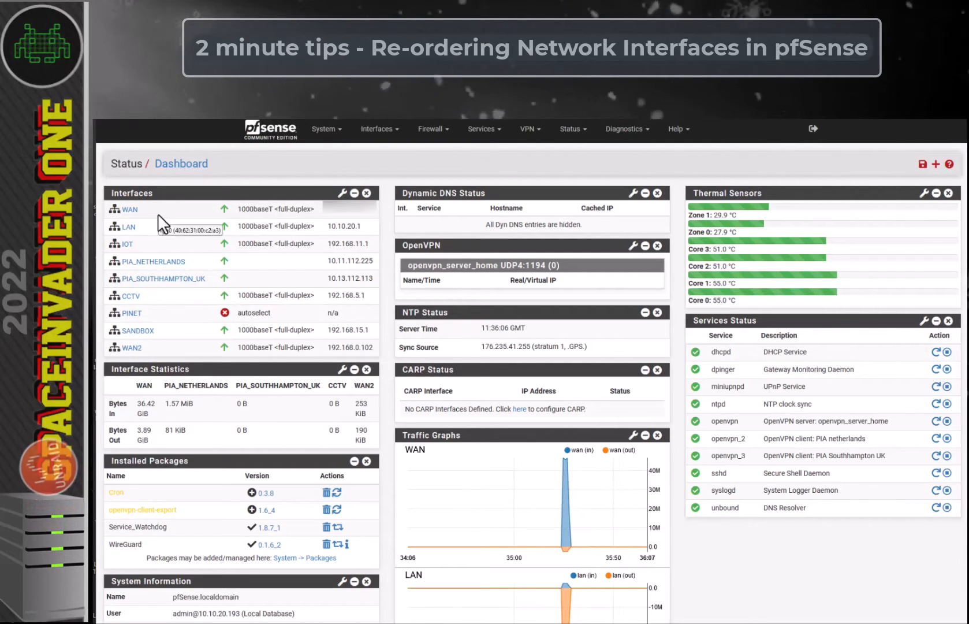
# Step: Enable 'Sort Alphabetically' for interfaces in General Setup and save
pyautogui.click(326, 126)
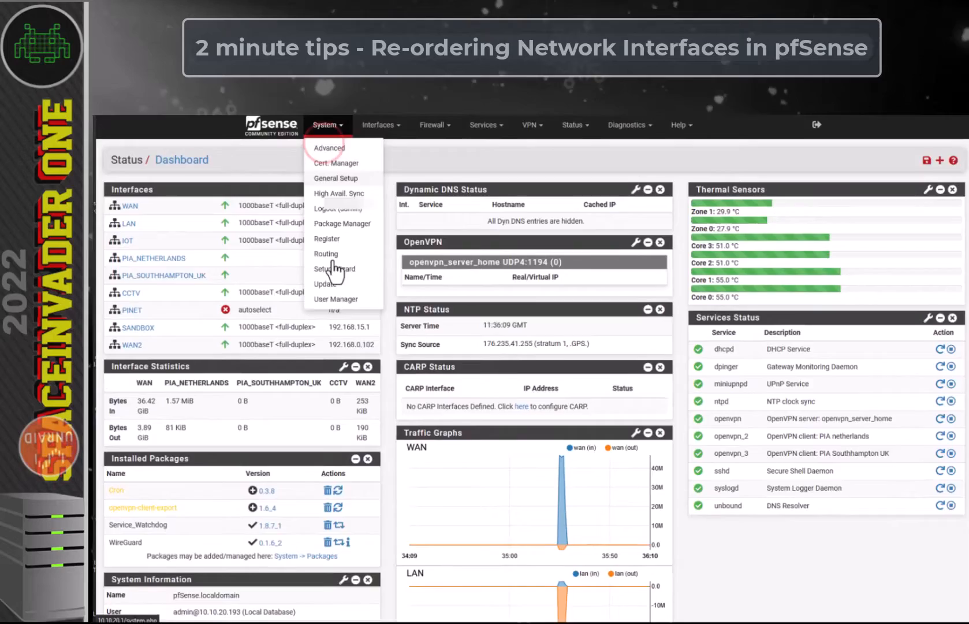
pyautogui.click(336, 177)
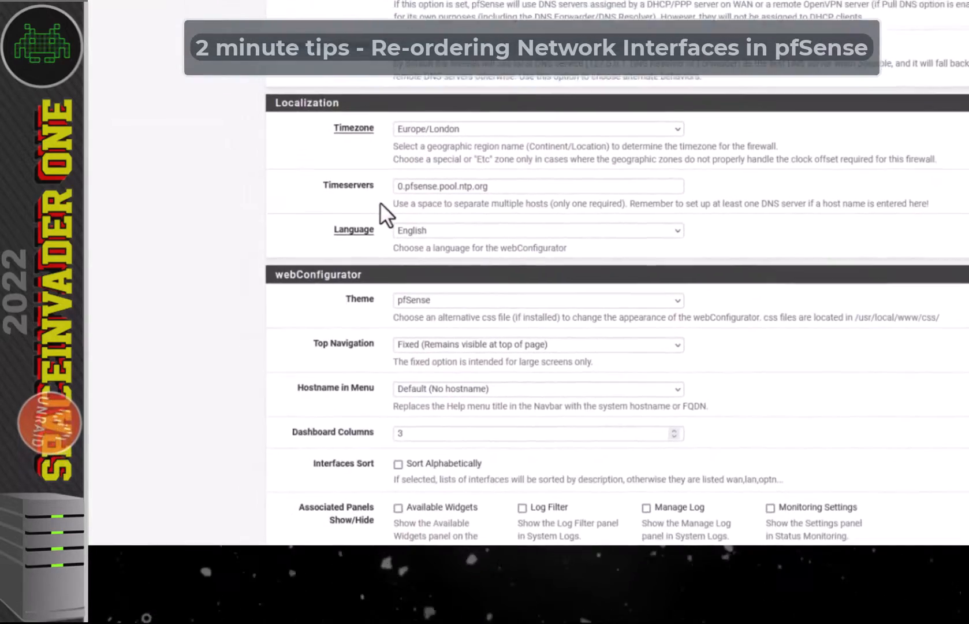
pyautogui.scroll(-3)
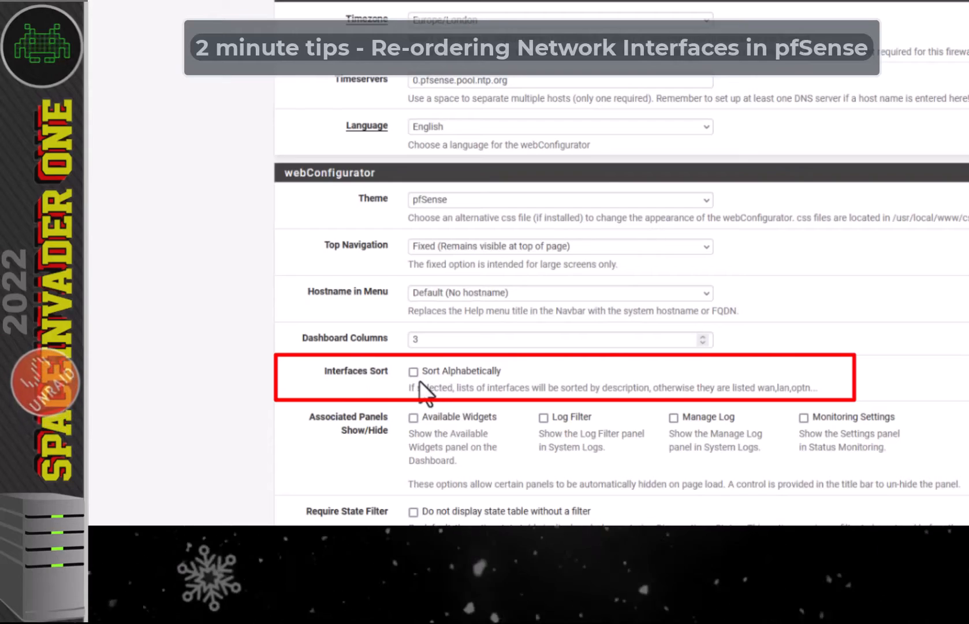
pyautogui.click(414, 370)
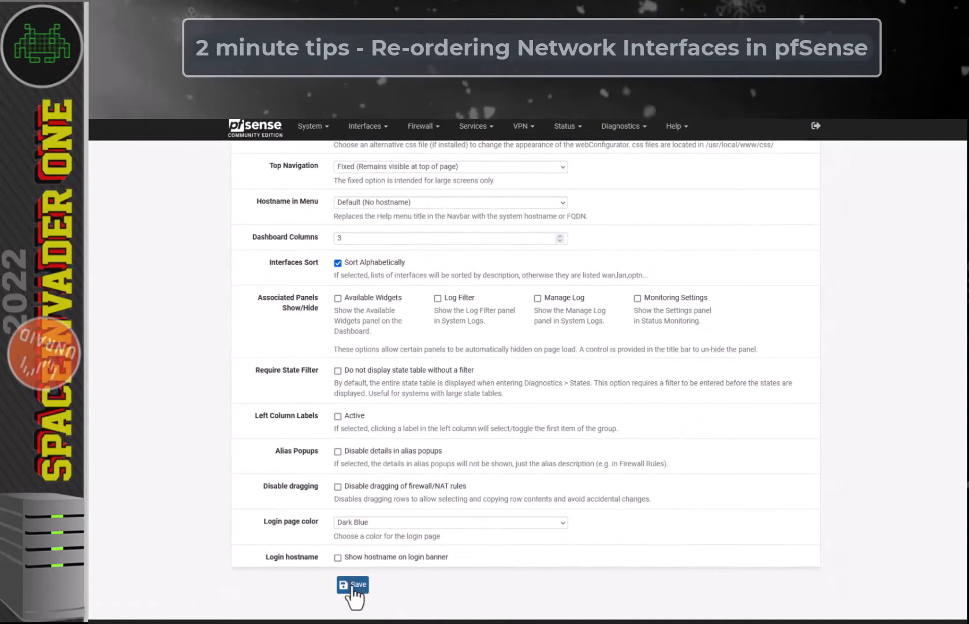
pyautogui.click(352, 584)
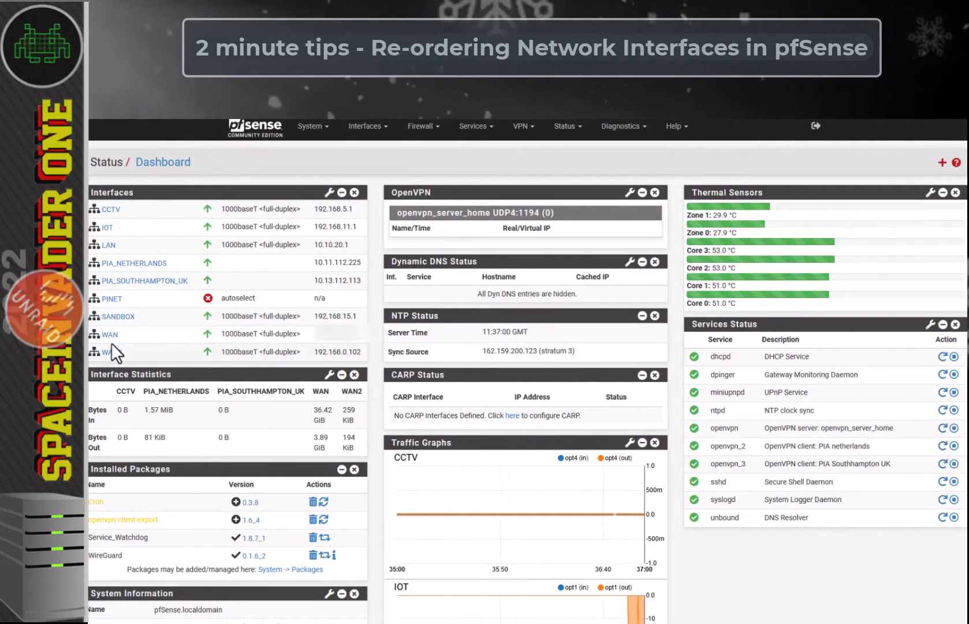
# Step: Change the WAN interface description to '1_WAN1', save, and apply changes
pyautogui.click(109, 334)
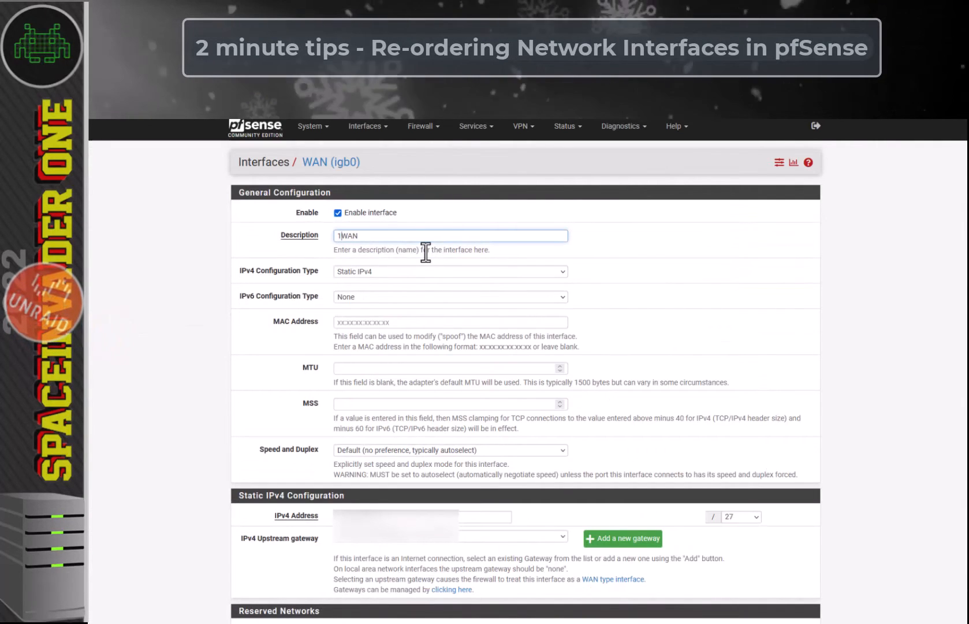
pyautogui.write('_WAN1')
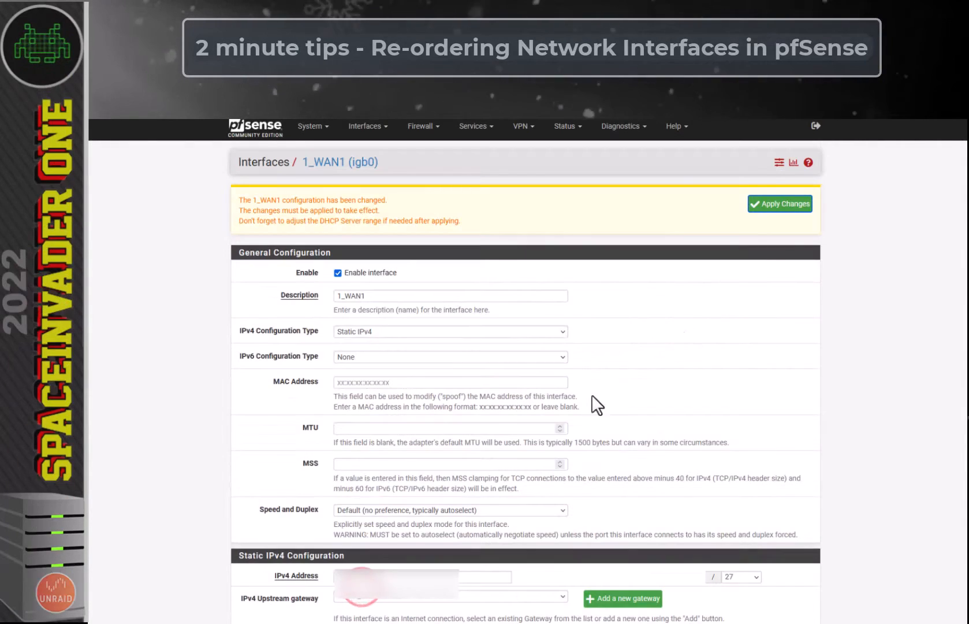
pyautogui.click(780, 204)
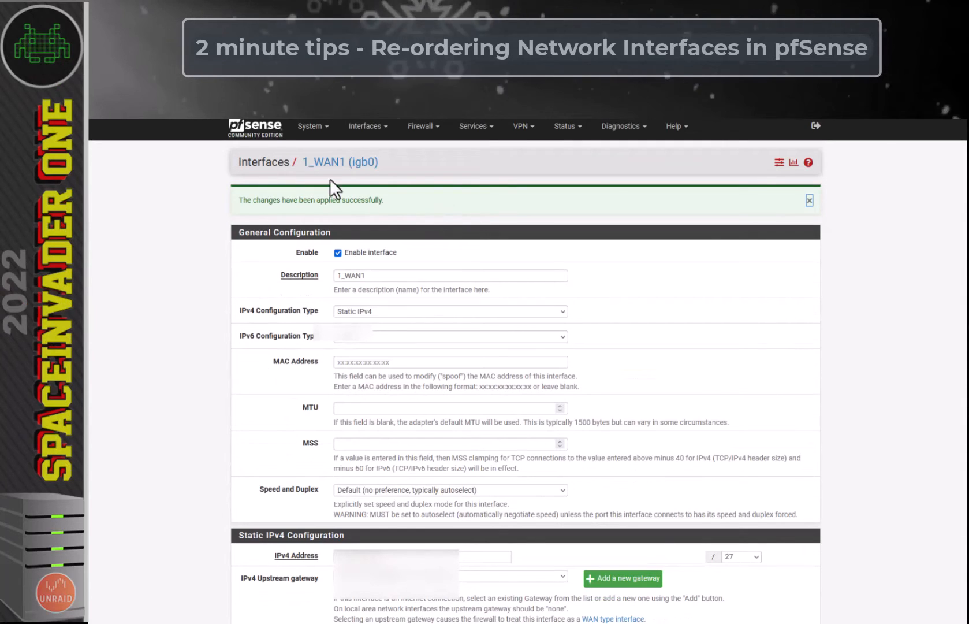
pyautogui.click(254, 128)
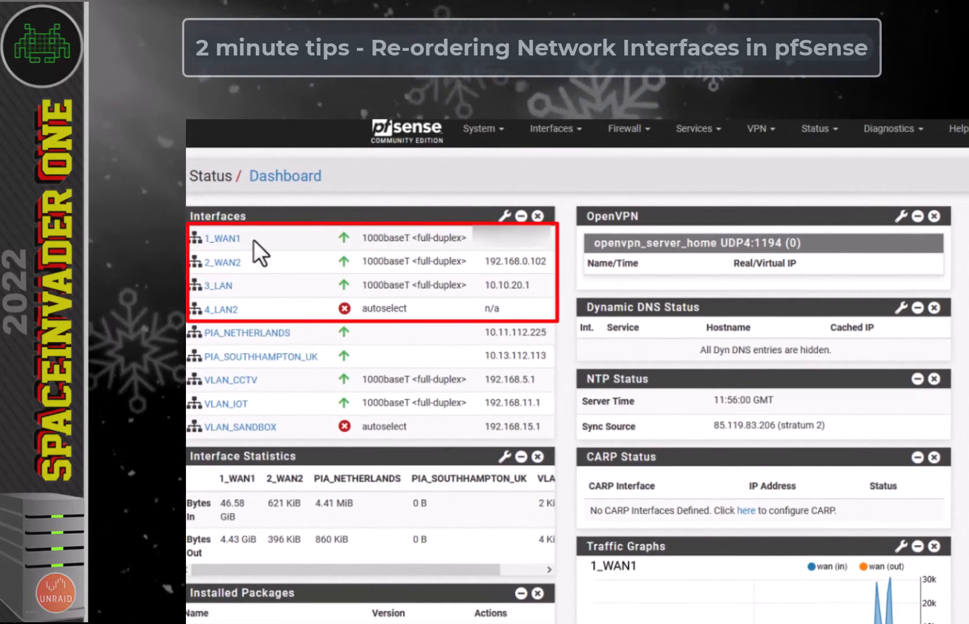
pyautogui.moveTo(229, 263)
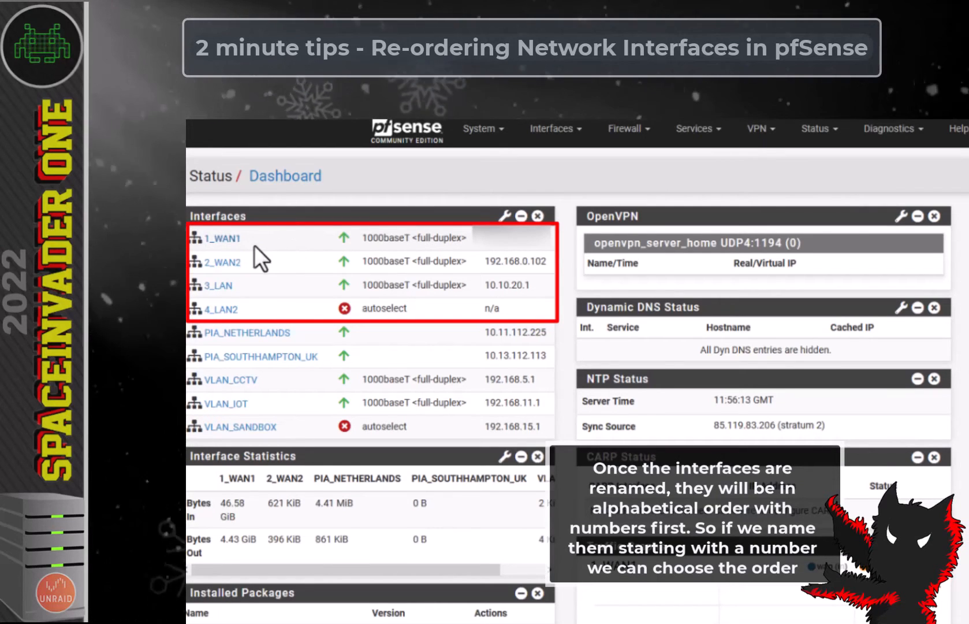
pyautogui.moveTo(273, 280)
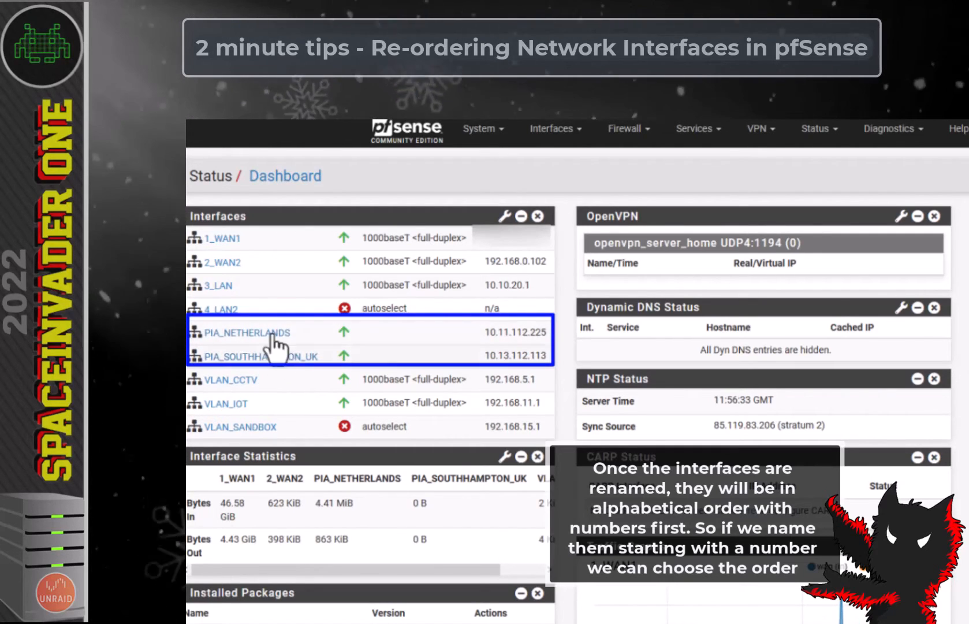
# Step: Open the Interfaces widget settings to hide the PIA interfaces
pyautogui.click(503, 216)
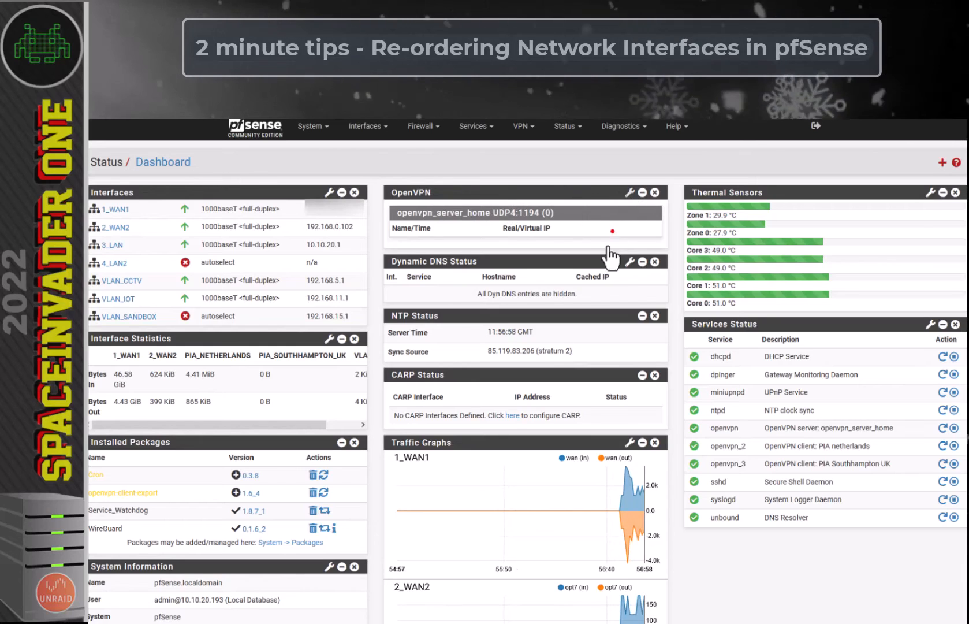
# Step: Show the PIA Netherlands and PIA Southampton UK clients in the OpenVPN widget and save
pyautogui.click(631, 192)
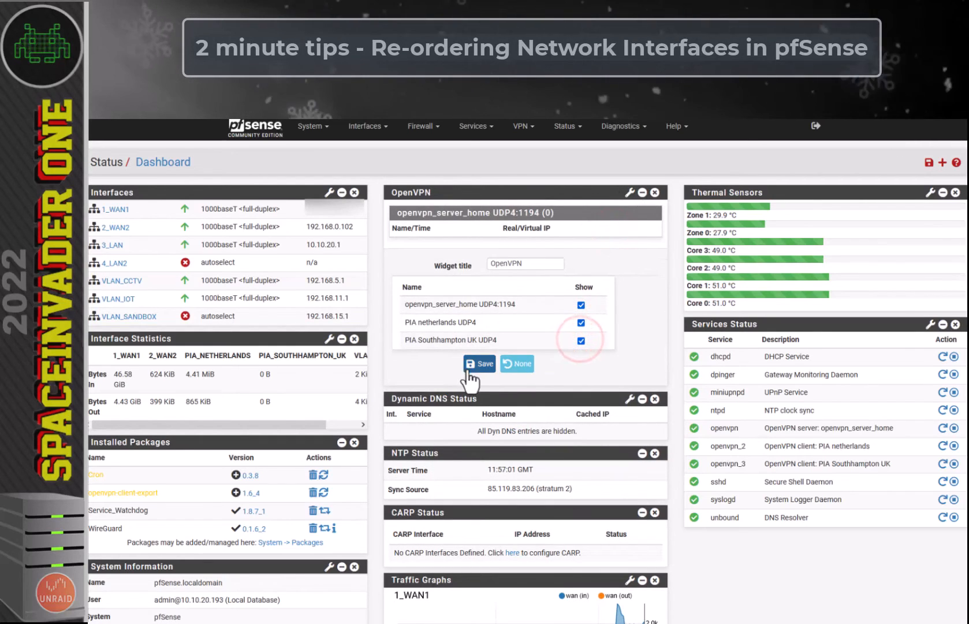
pyautogui.click(478, 364)
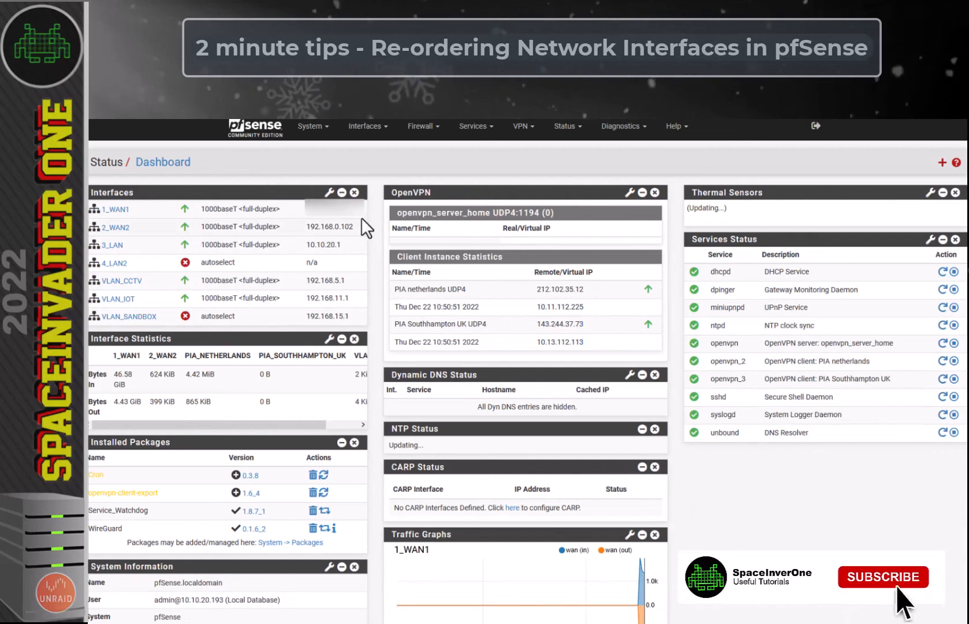
pyautogui.click(883, 576)
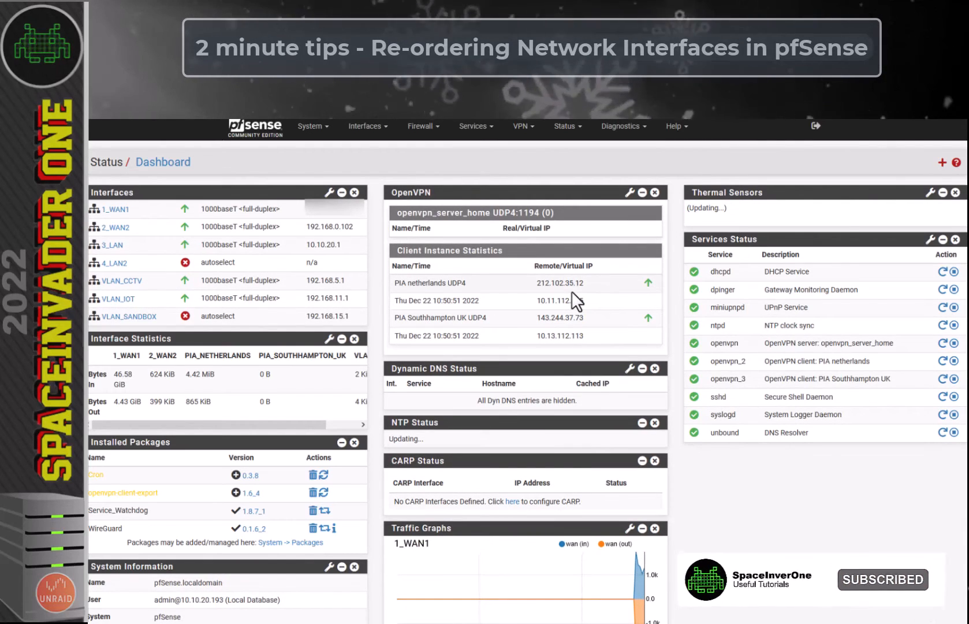